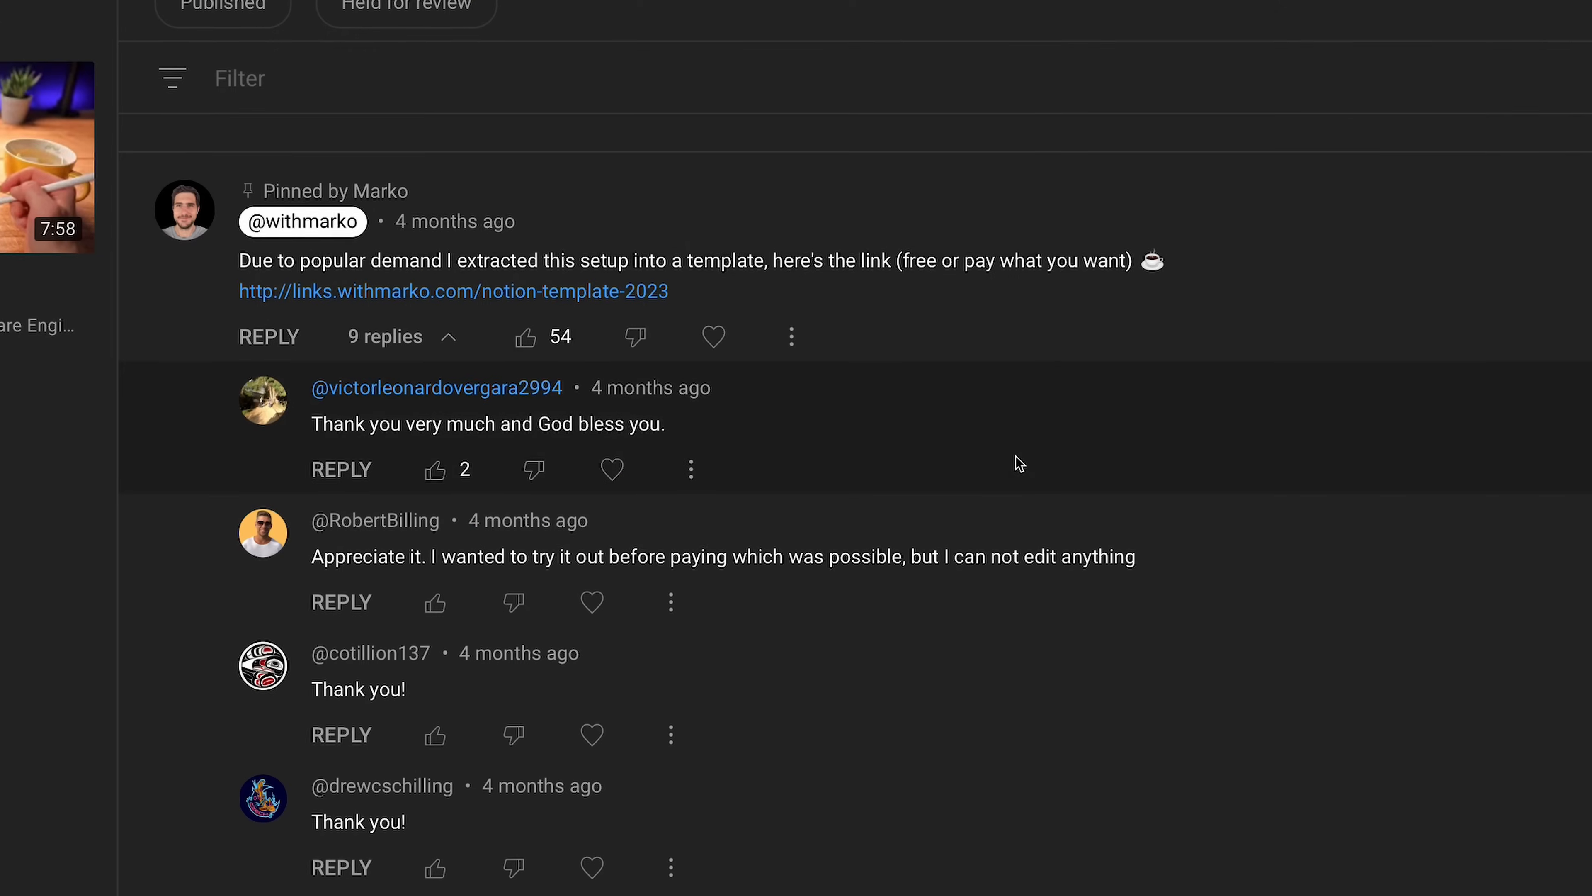
scroll("down", 3)
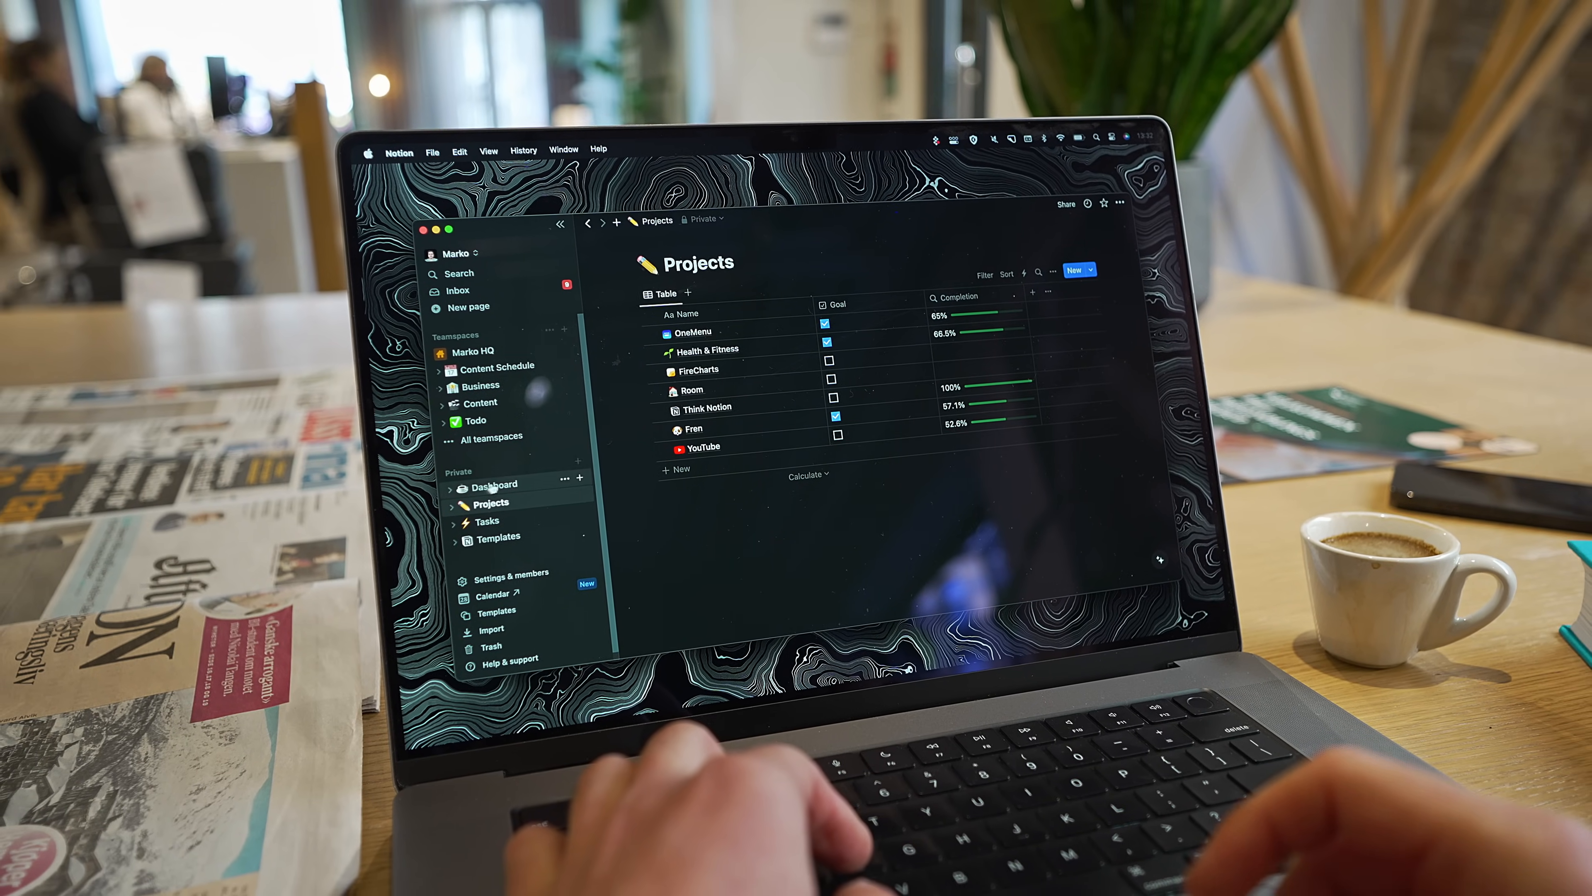
left_click(496, 484)
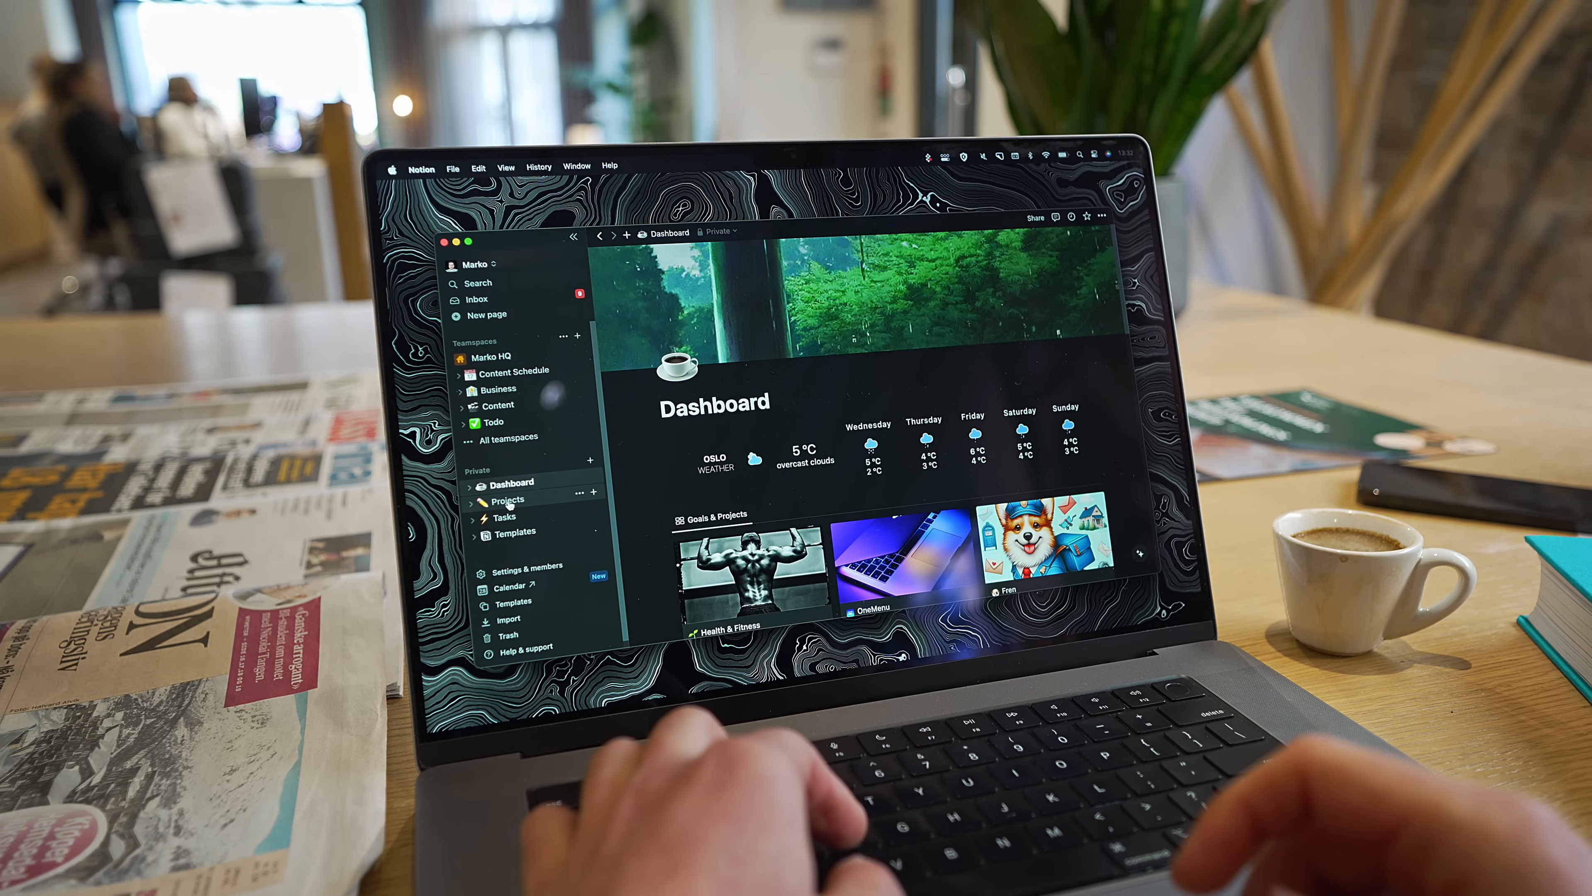
left_click(506, 499)
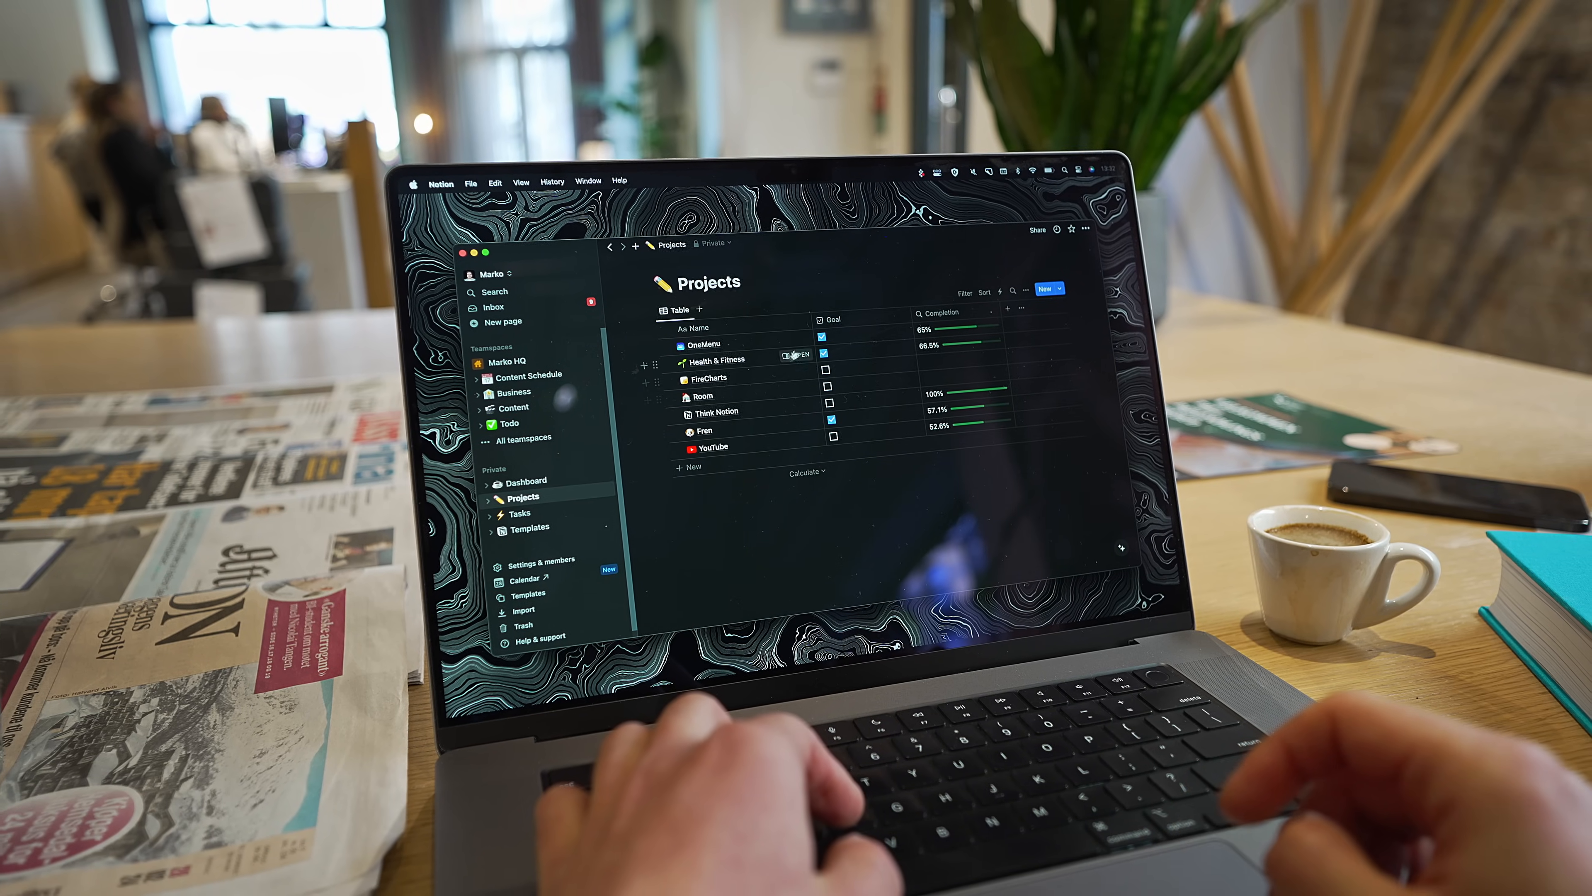